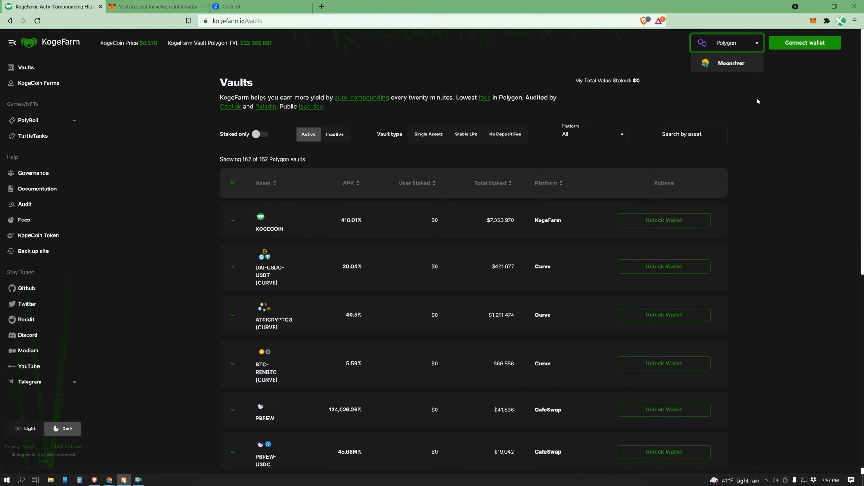
# - From the KogeFarm page, reach MetaMask's network list and start a Custom RPC entry
pyautogui.click(156, 6)
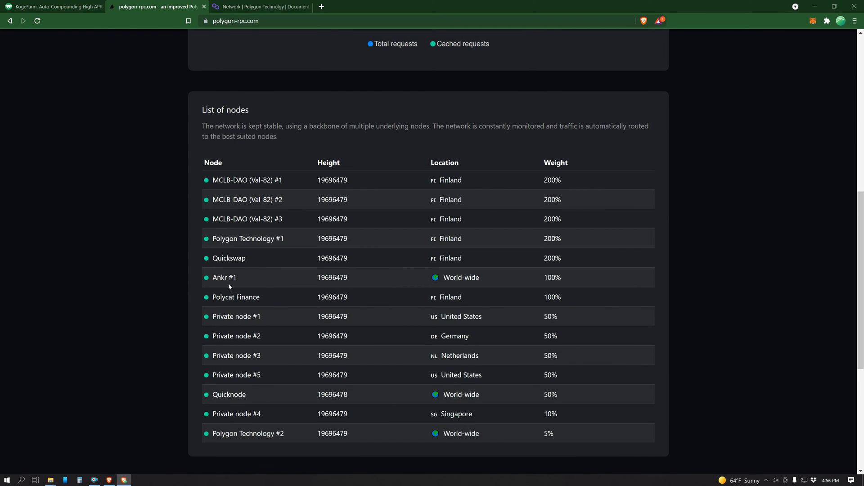
pyautogui.moveTo(244, 230)
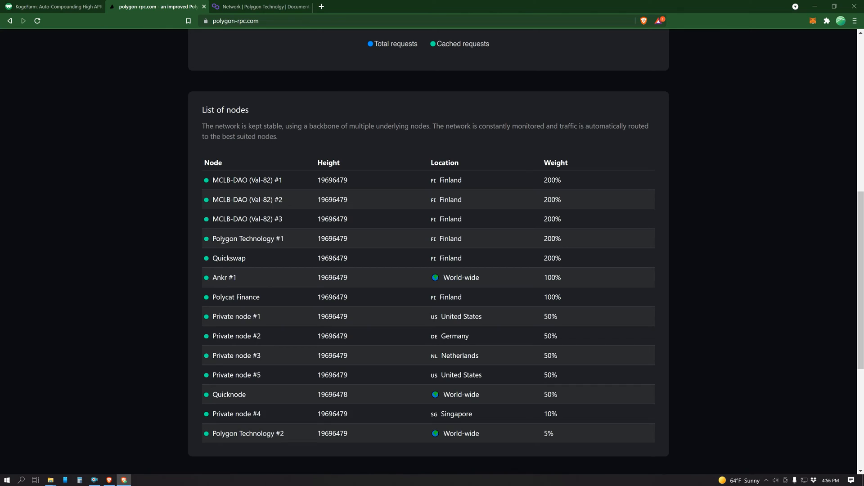
pyautogui.click(52, 6)
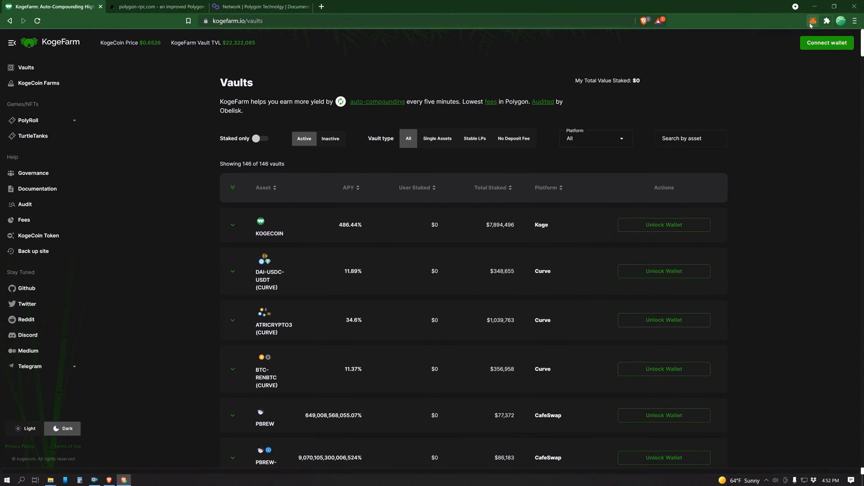
pyautogui.click(811, 21)
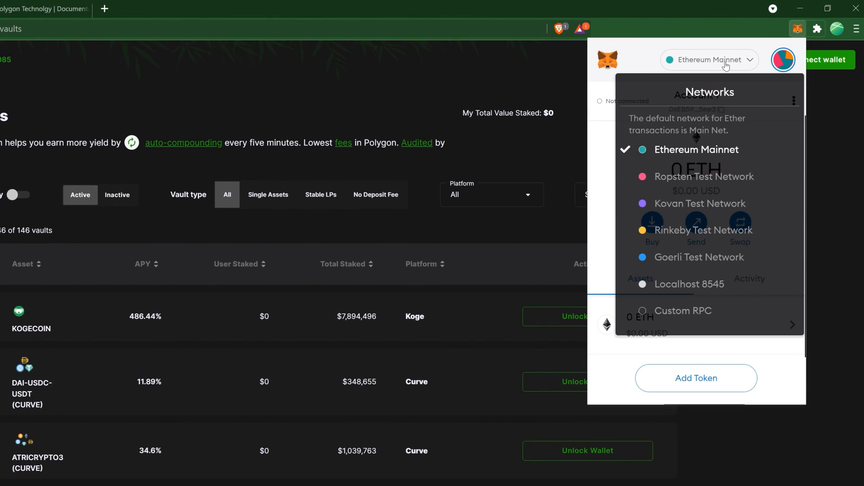
pyautogui.click(681, 311)
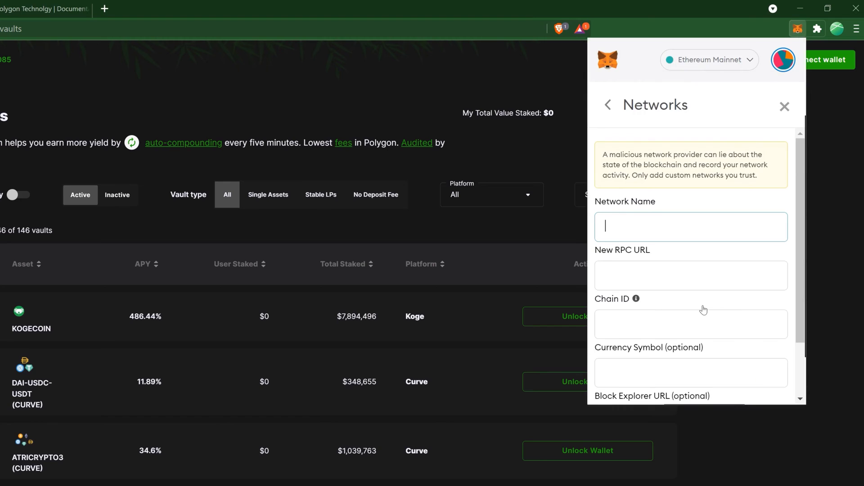
pyautogui.scroll(-3)
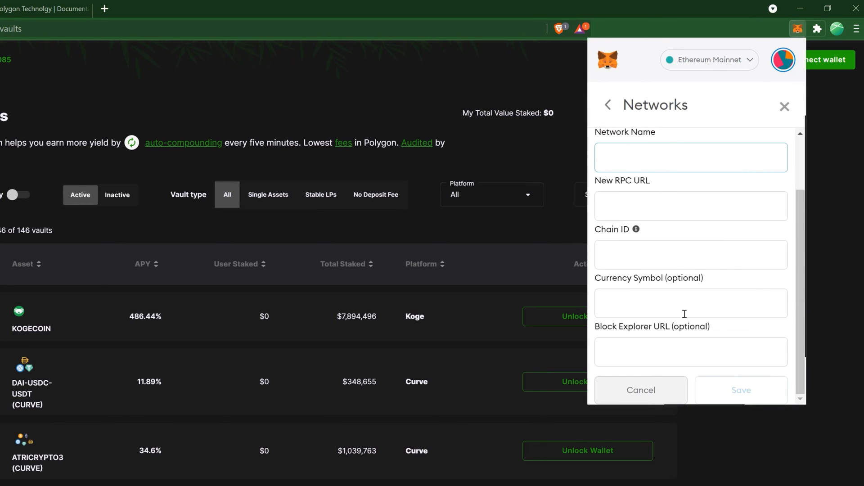
pyautogui.moveTo(725, 260)
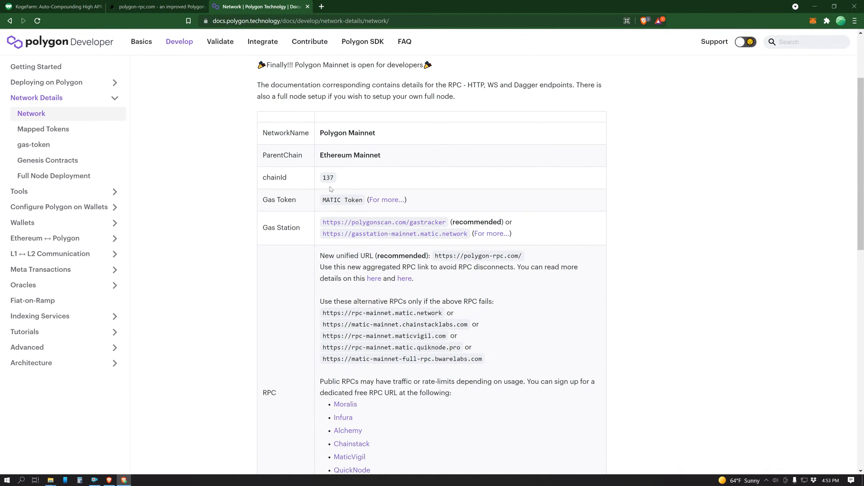
# - Review the Polygon-Mainnet details table in the docs and check the mobile wallet's Account 1
pyautogui.scroll(3)
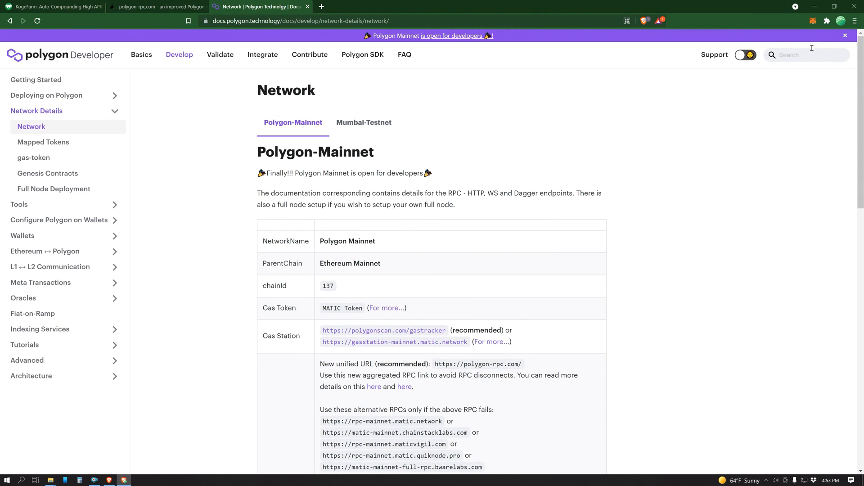
pyautogui.click(812, 21)
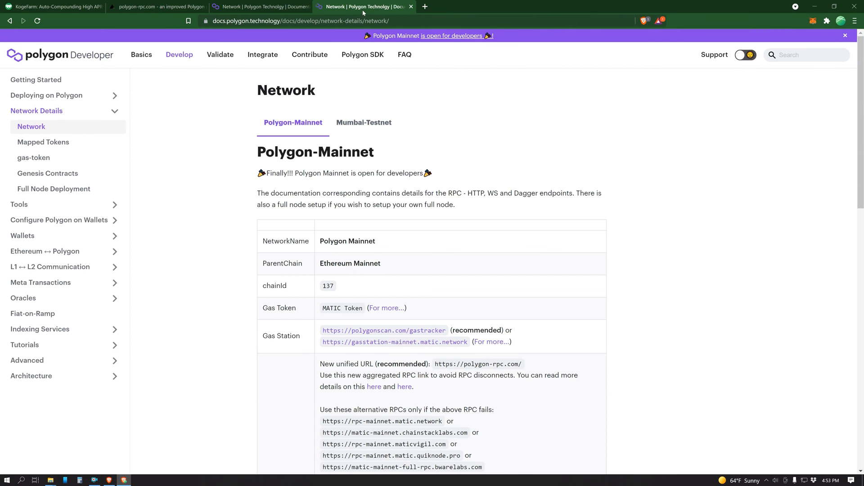
pyautogui.click(411, 6)
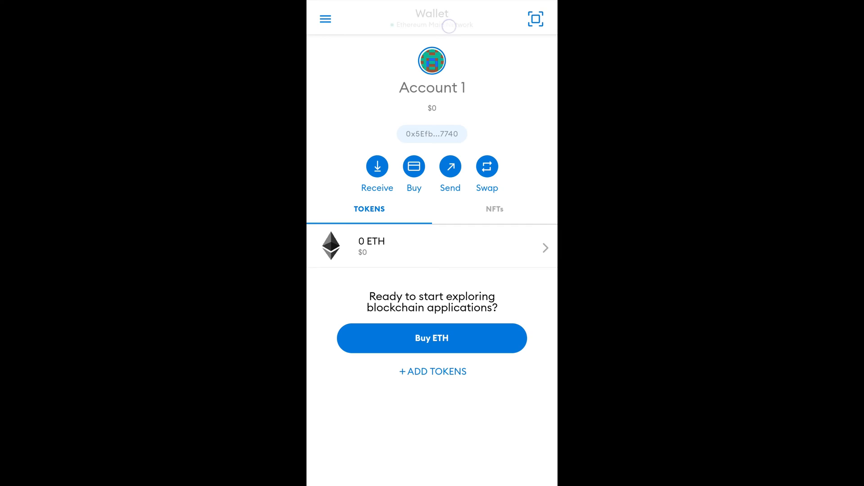
# - In MetaMask Mobile, go through the main menu to Settings > Networks for custom RPCs
pyautogui.click(435, 25)
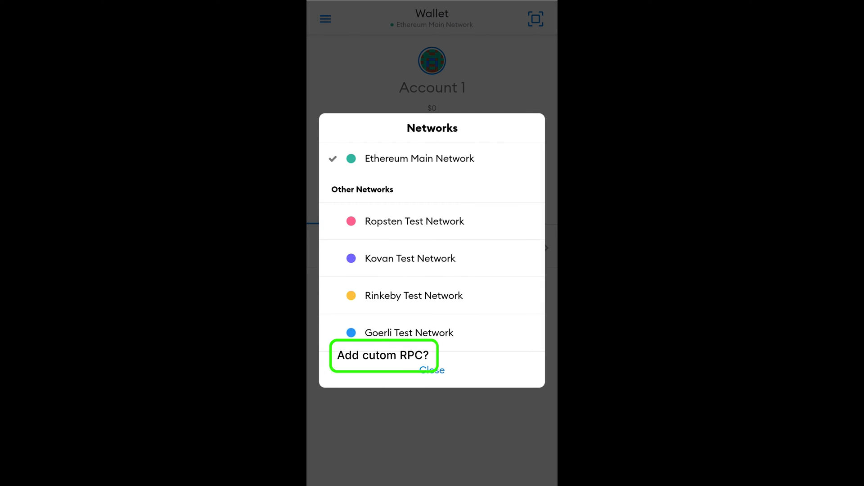
pyautogui.click(432, 370)
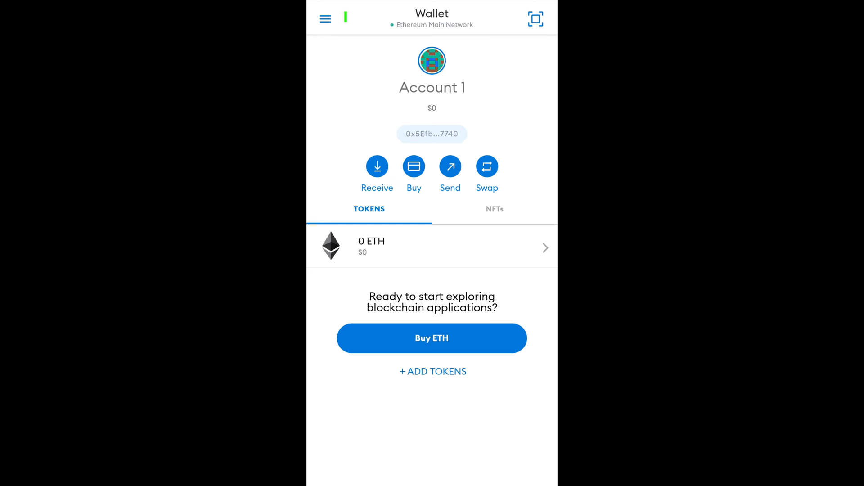
pyautogui.click(325, 18)
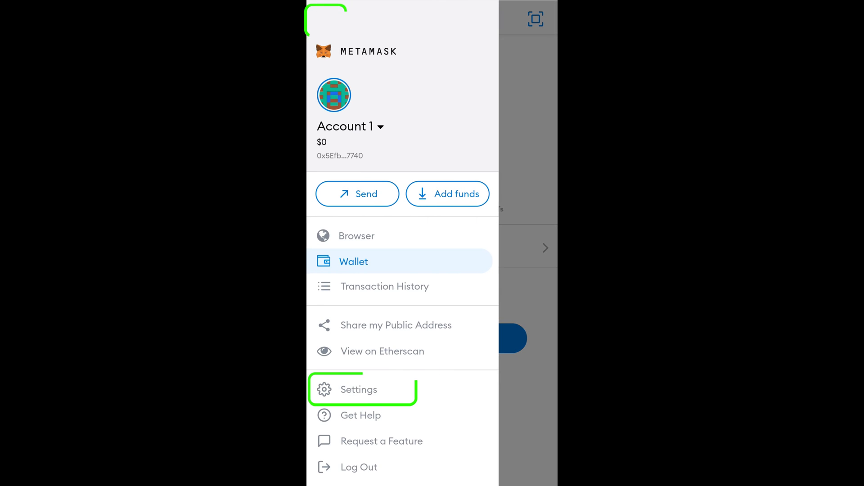
pyautogui.click(359, 389)
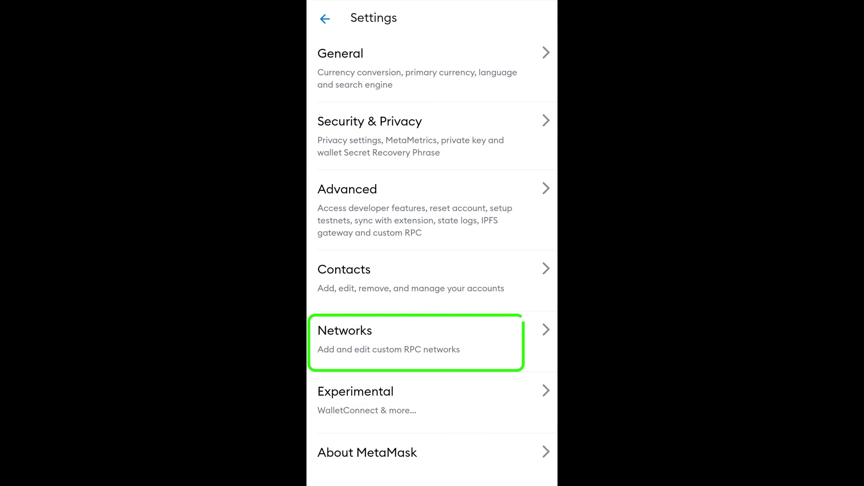
pyautogui.click(416, 330)
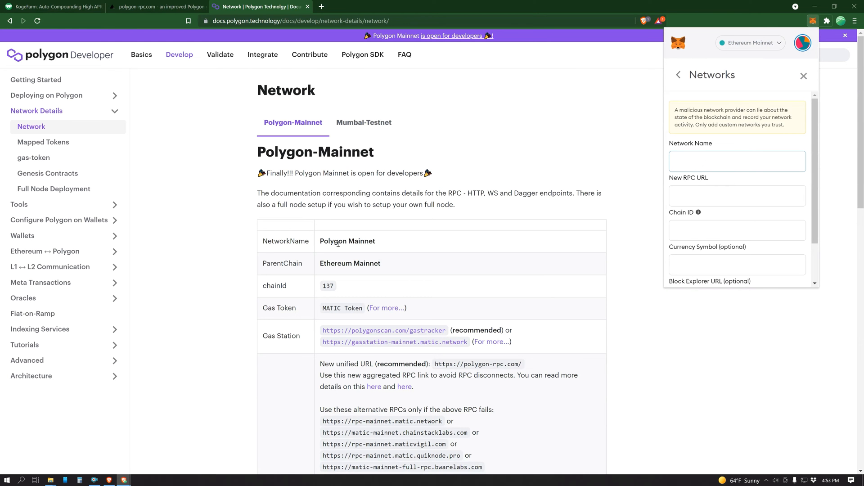
# - Enter 'Polygon Mainnet' as the Network Name, copied from the docs table
pyautogui.doubleClick(348, 242)
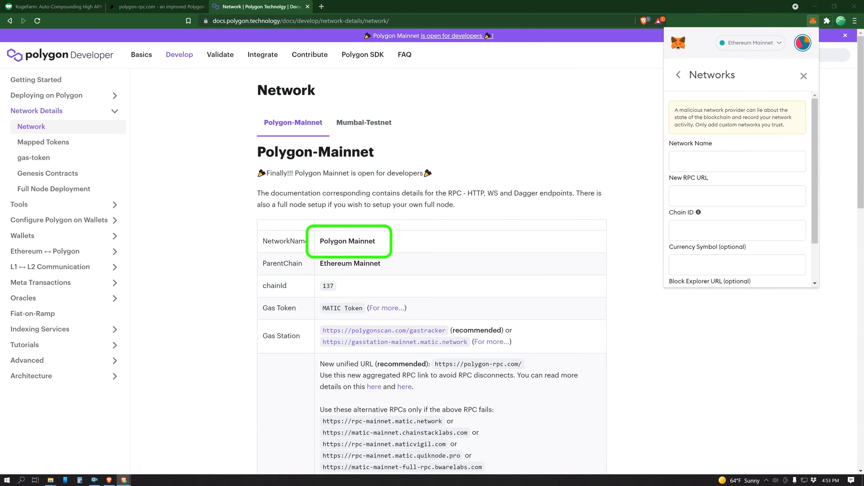
pyautogui.write('Polygon Mainnet')
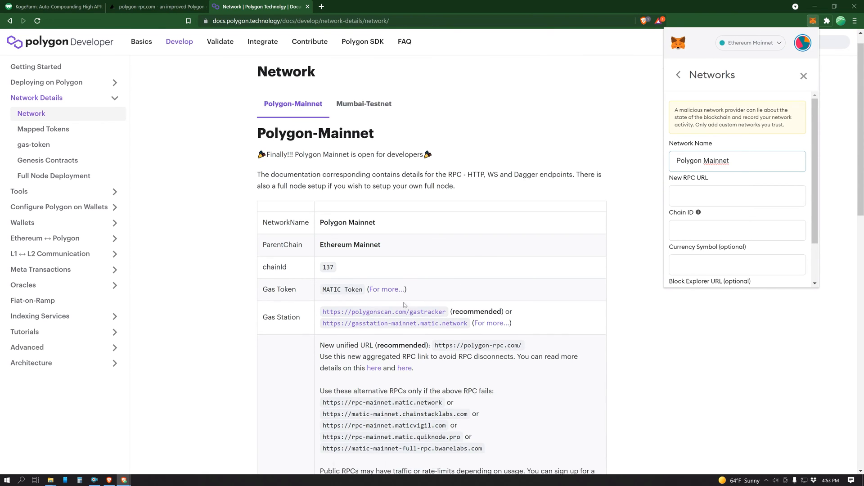
pyautogui.scroll(-3)
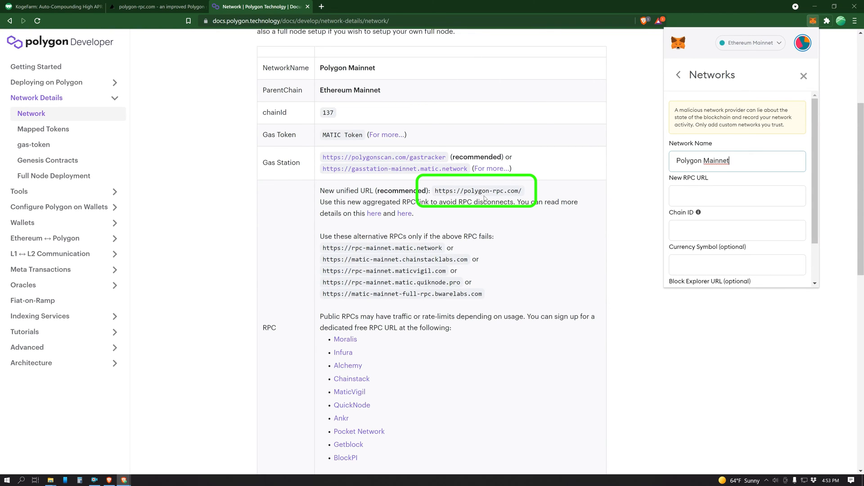
pyautogui.moveTo(524, 194)
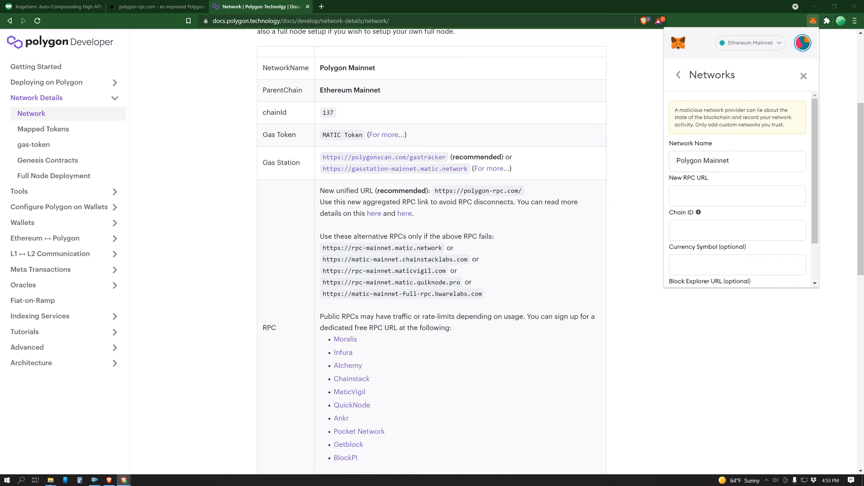
pyautogui.click(737, 195)
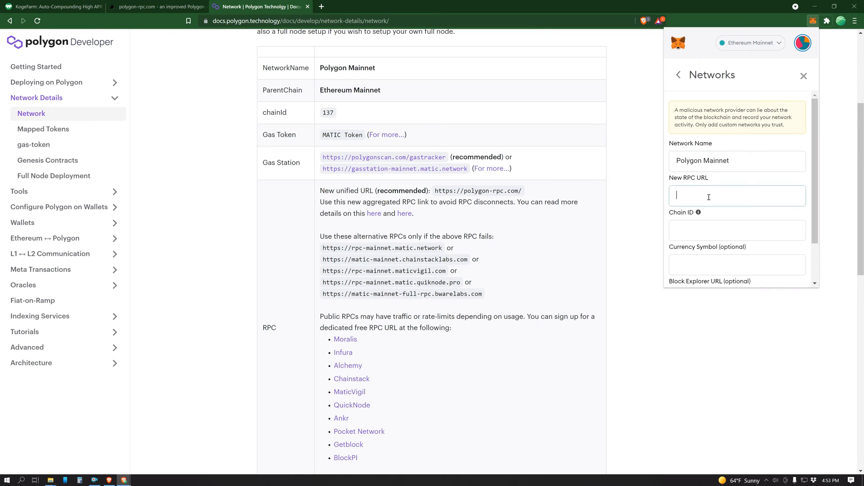
pyautogui.write('https://polygon-rpc.com/')
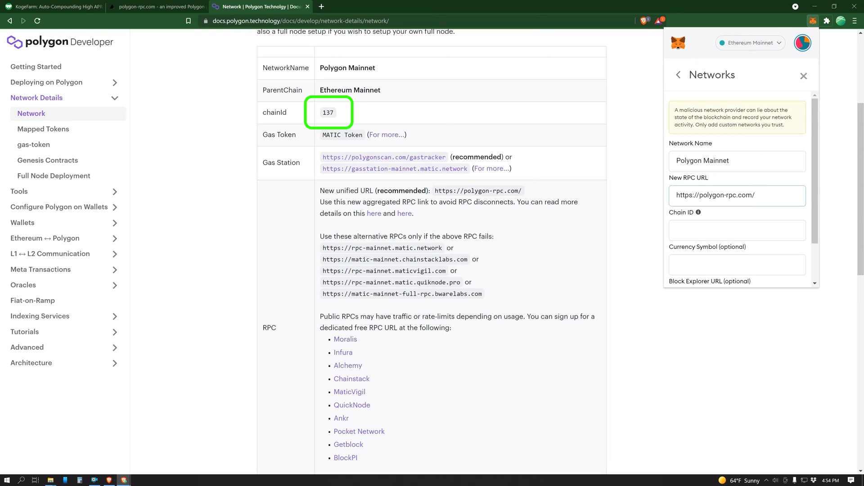
pyautogui.write('137')
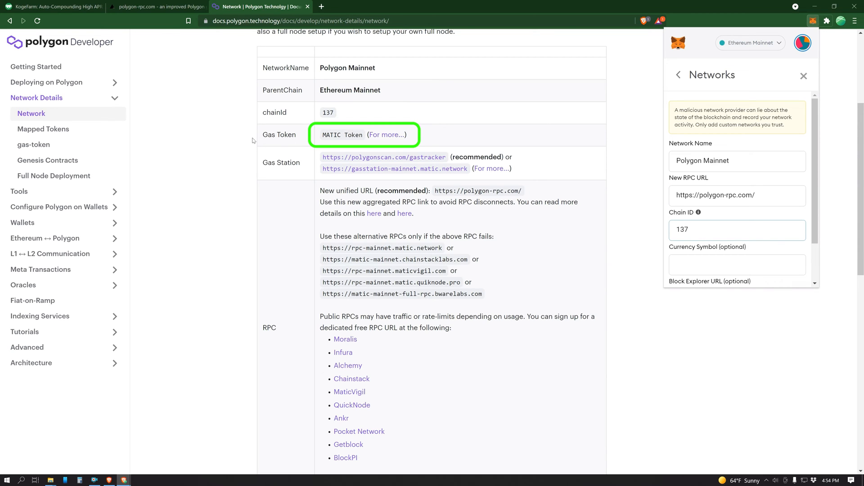
pyautogui.click(737, 229)
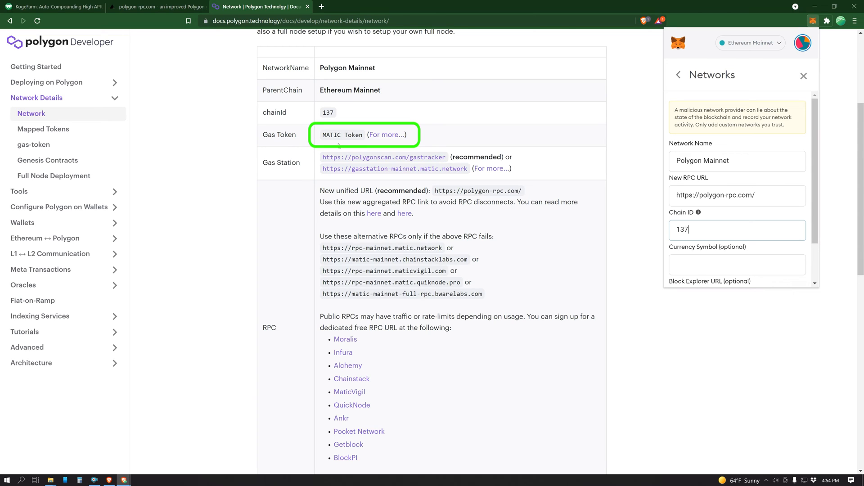
pyautogui.click(737, 264)
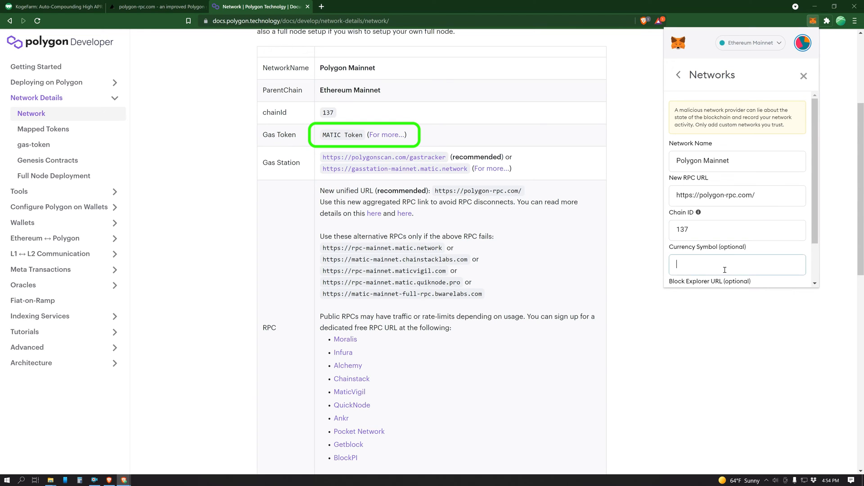
pyautogui.write('MATIC')
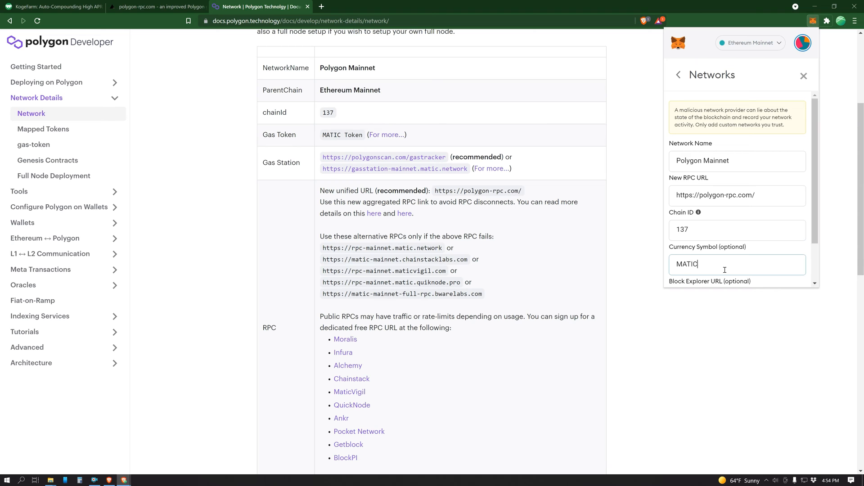
pyautogui.scroll(-3)
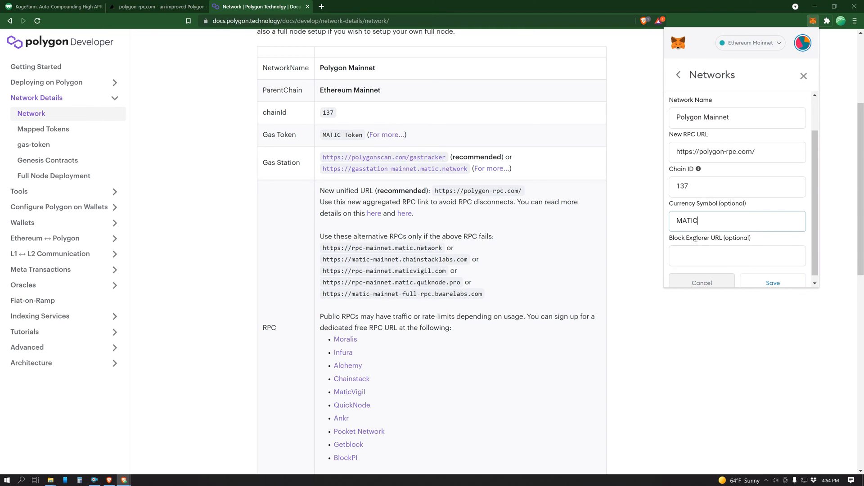
pyautogui.scroll(-3)
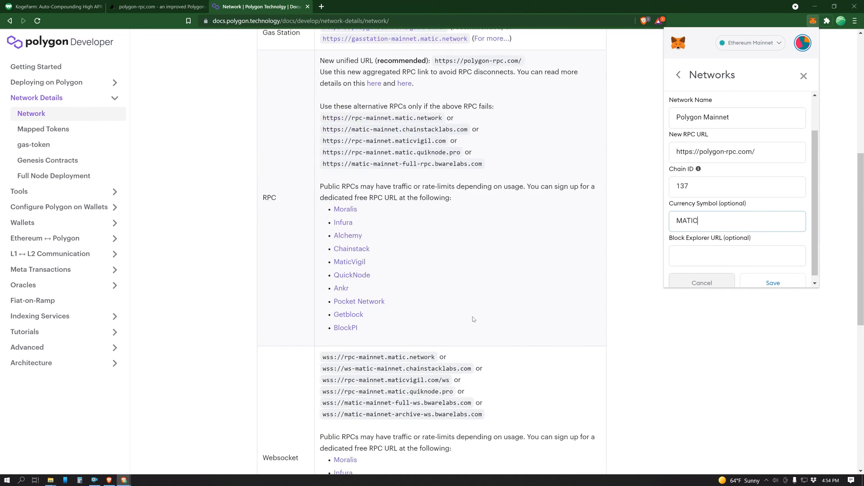
pyautogui.scroll(-3)
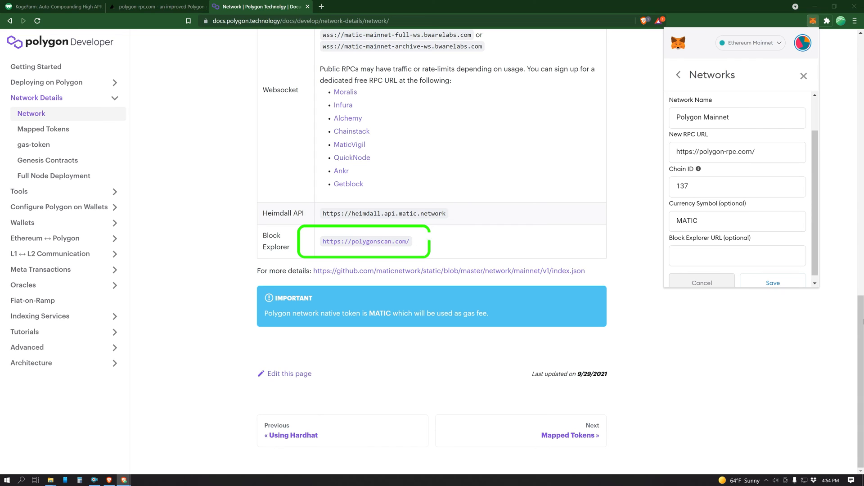
pyautogui.write('https://polygonscan.com/')
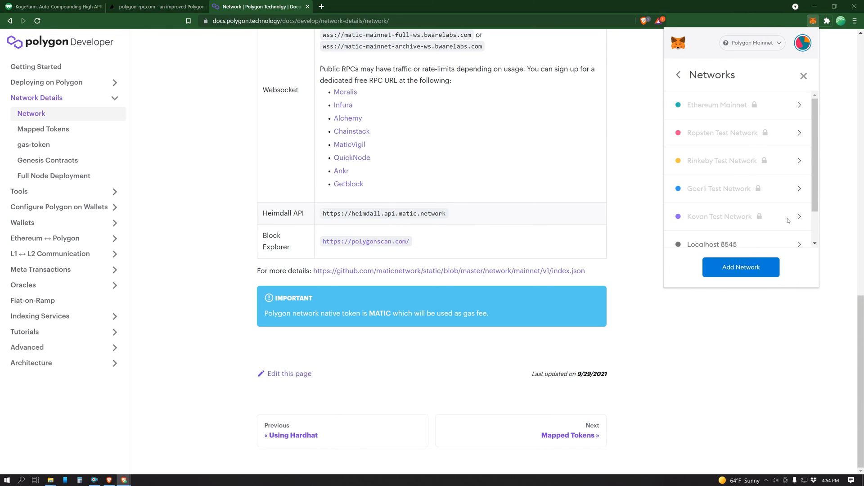
# - Exit settings to the Account 1 overview showing 0 MATIC on Polygon Mainnet
pyautogui.click(679, 75)
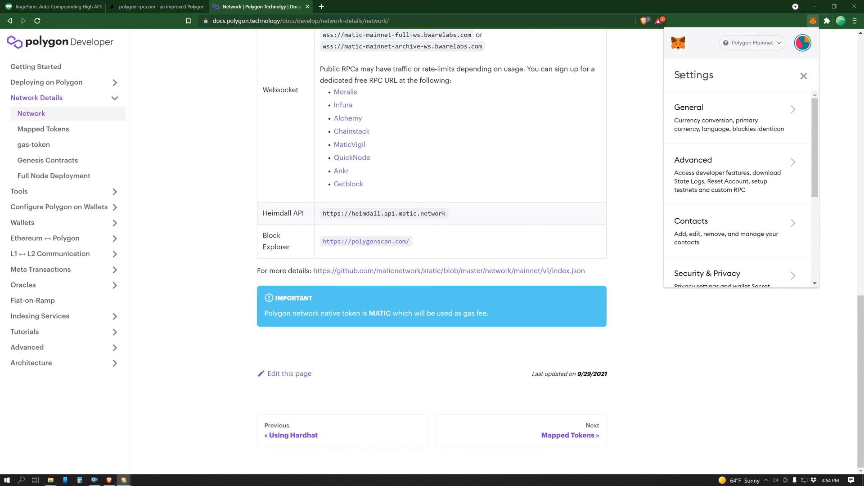
pyautogui.click(803, 75)
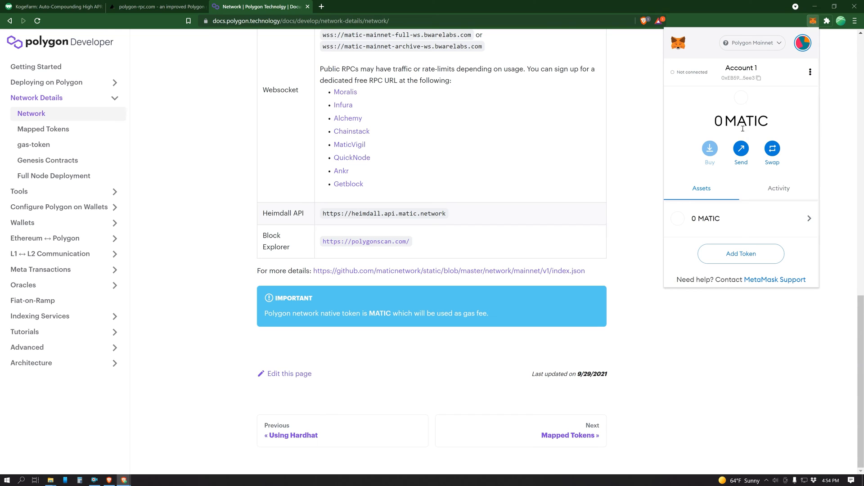
pyautogui.moveTo(761, 126)
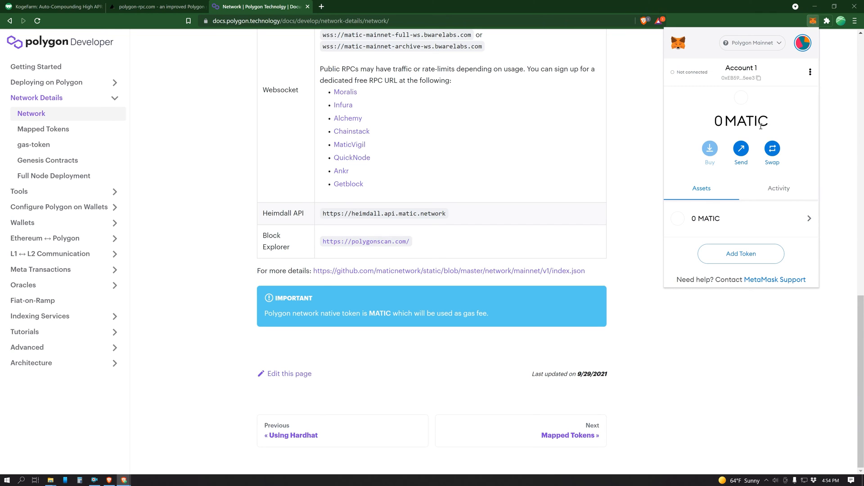
pyautogui.moveTo(760, 123)
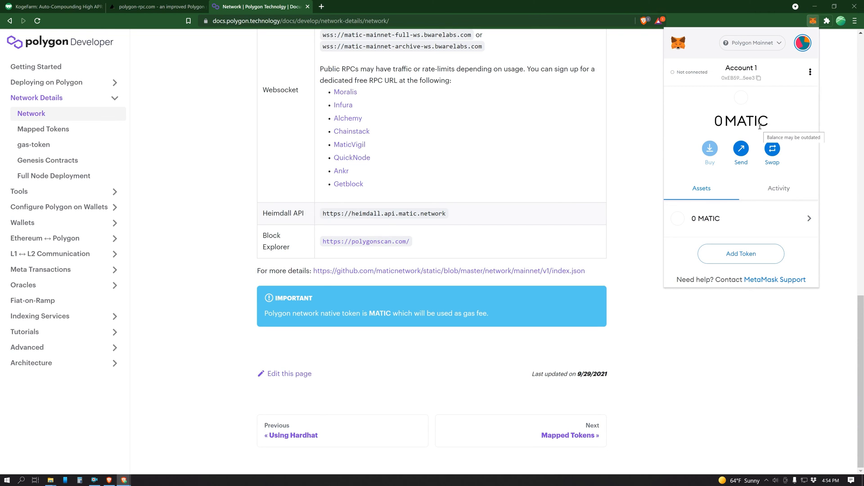
pyautogui.moveTo(780, 138)
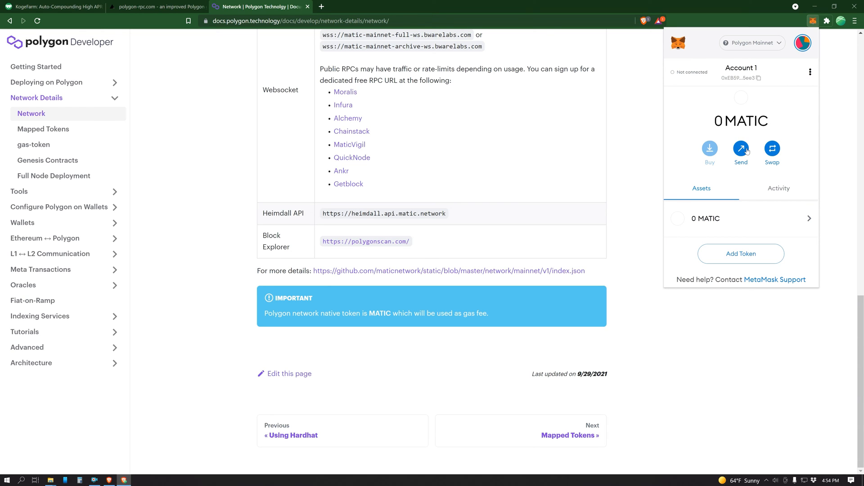
pyautogui.moveTo(723, 171)
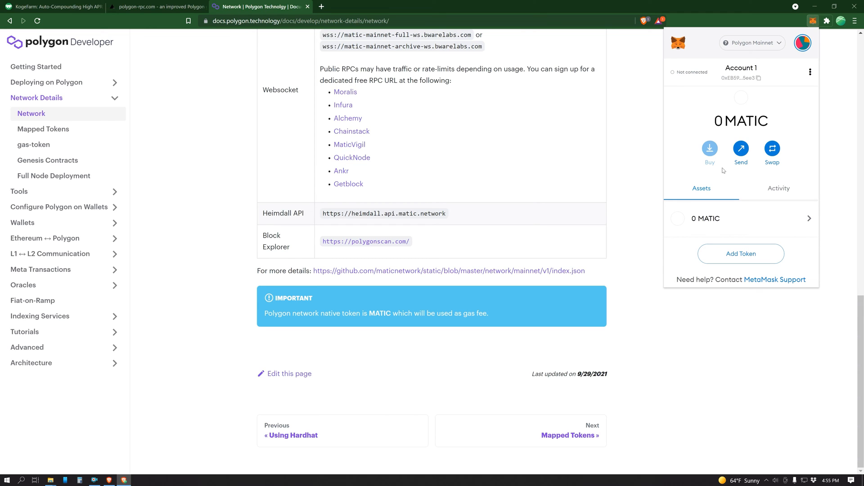
pyautogui.moveTo(724, 148)
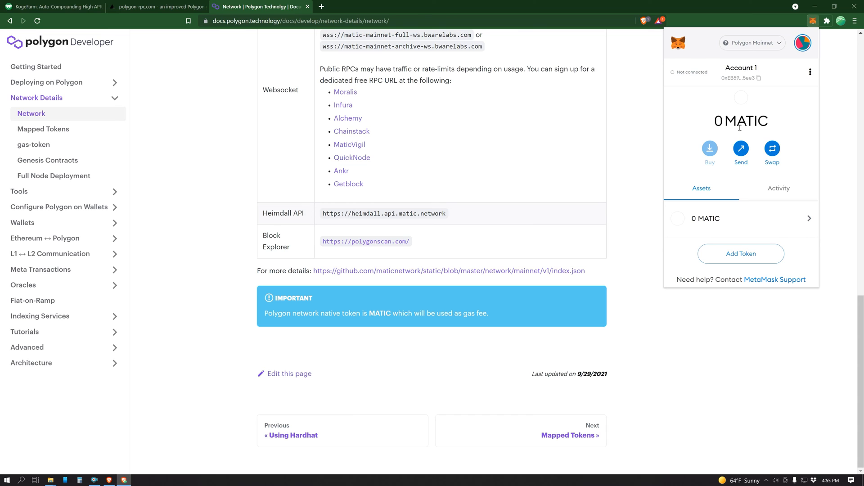
pyautogui.moveTo(758, 59)
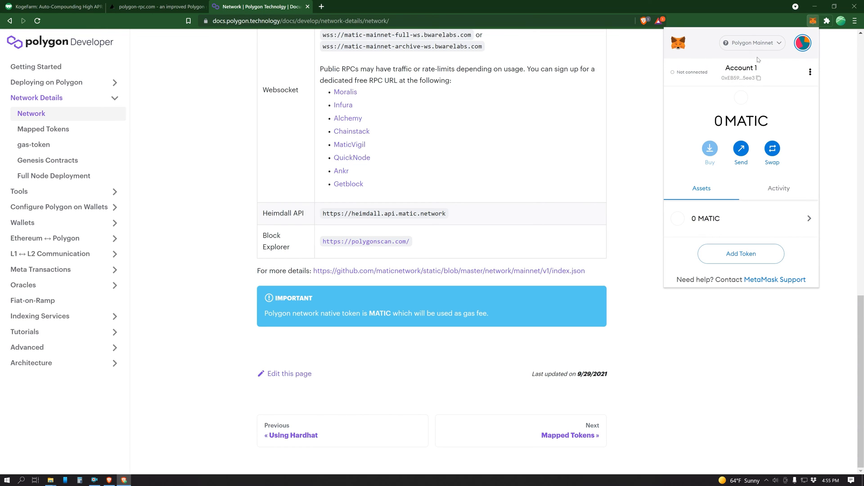
pyautogui.click(751, 43)
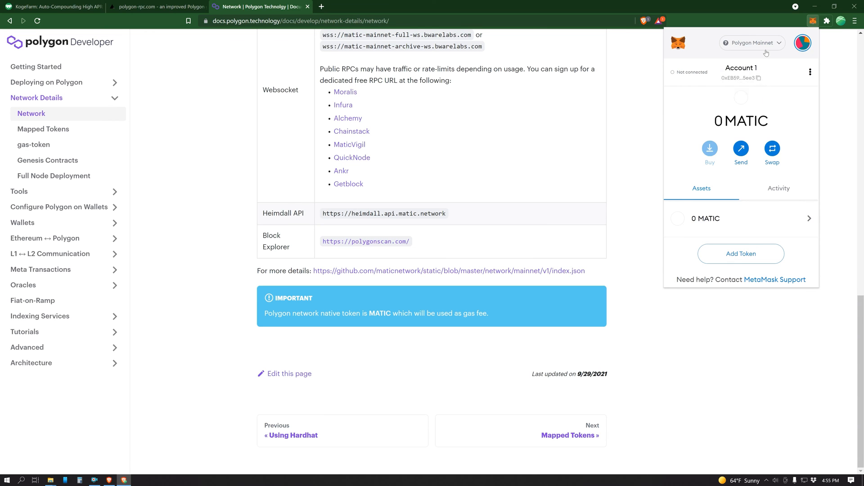
# - Switch the wallet to Ethereum Mainnet and then back to Polygon Mainnet
pyautogui.click(751, 42)
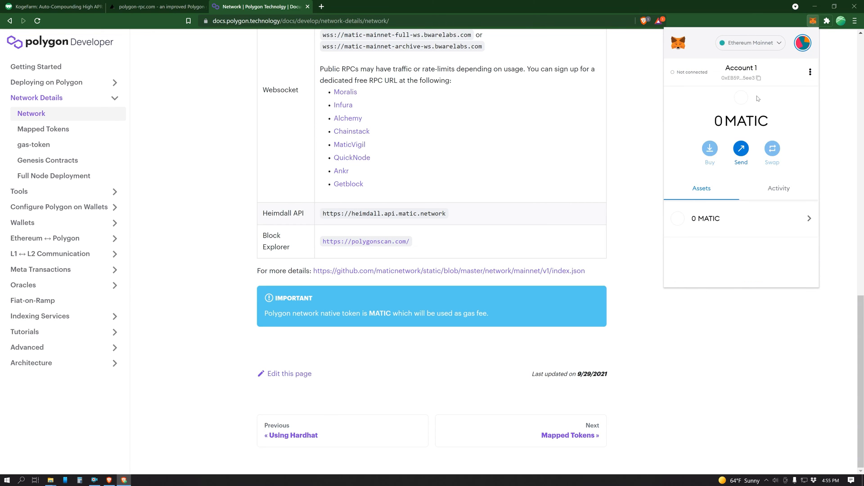
pyautogui.click(750, 43)
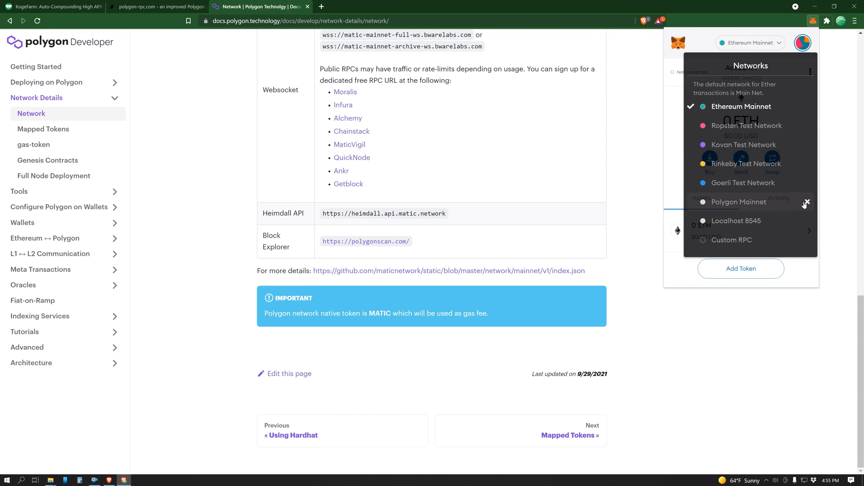
pyautogui.moveTo(804, 205)
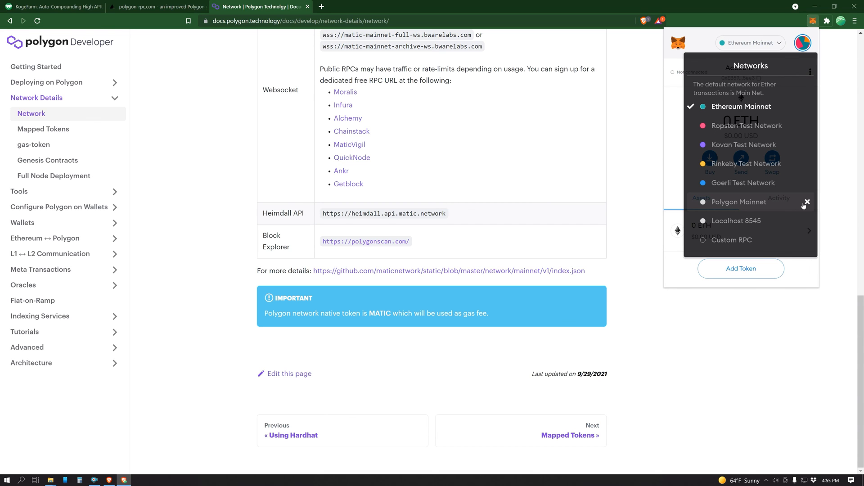
pyautogui.click(805, 202)
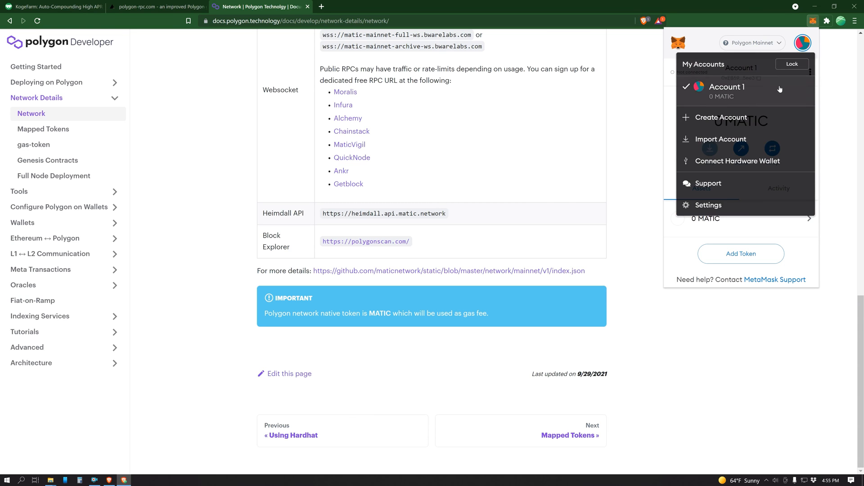
pyautogui.click(710, 205)
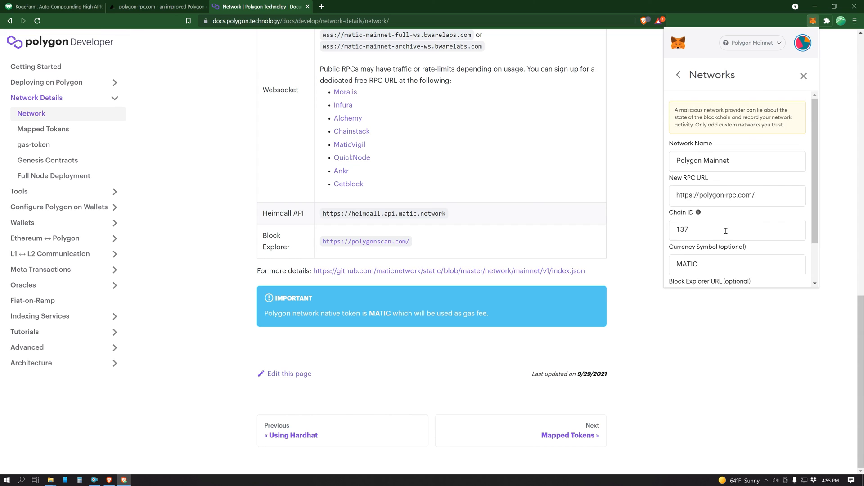
pyautogui.doubleClick(743, 195)
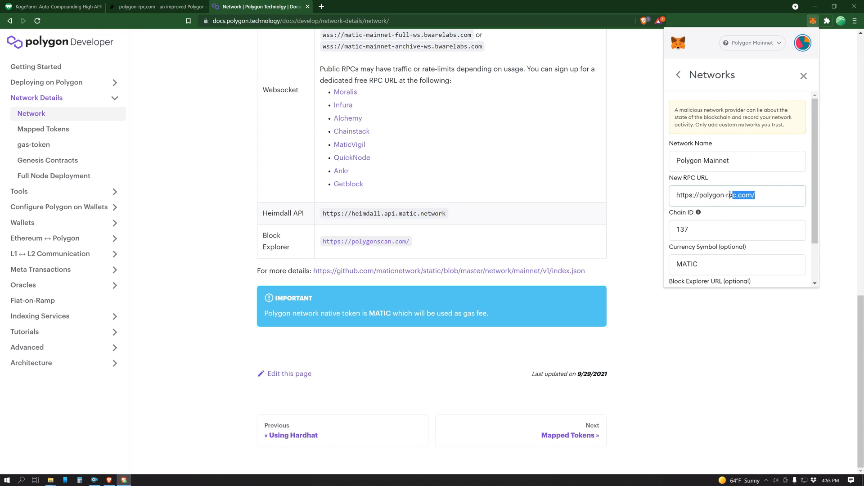
pyautogui.tripleClick(716, 195)
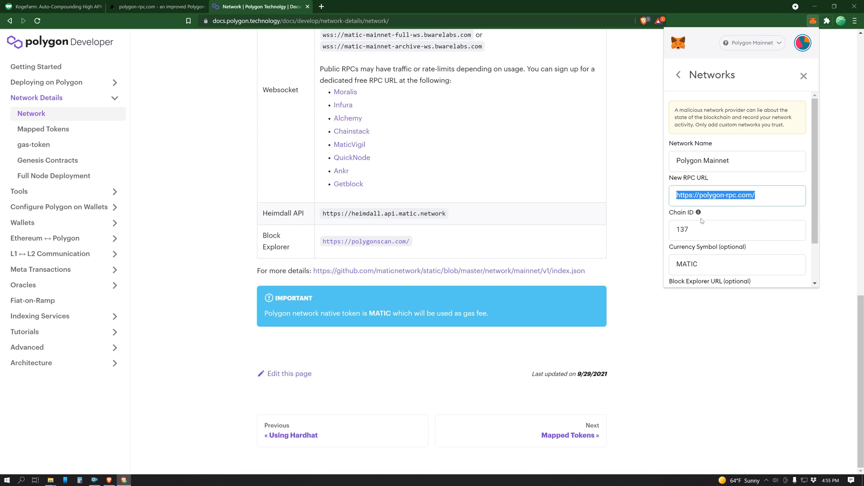
pyautogui.click(157, 6)
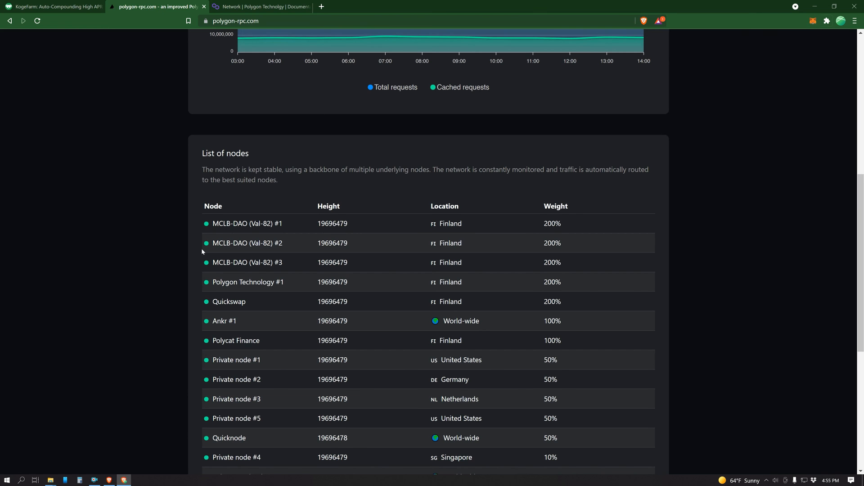
pyautogui.scroll(-3)
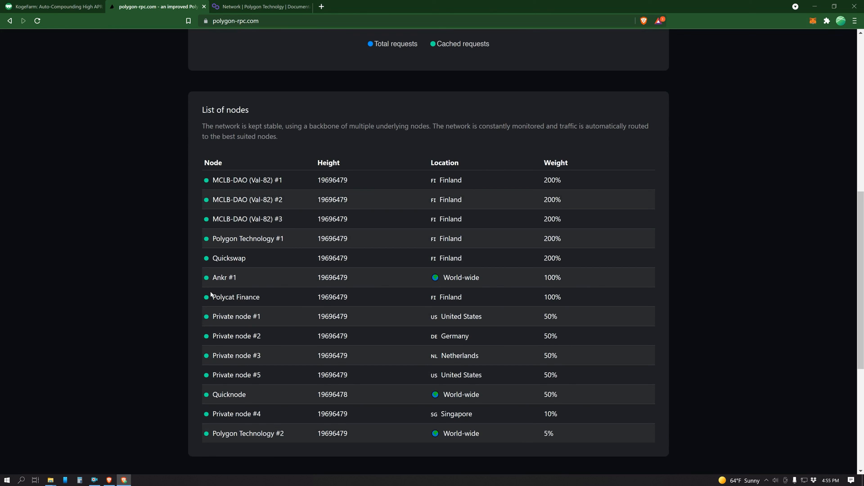
pyautogui.click(259, 6)
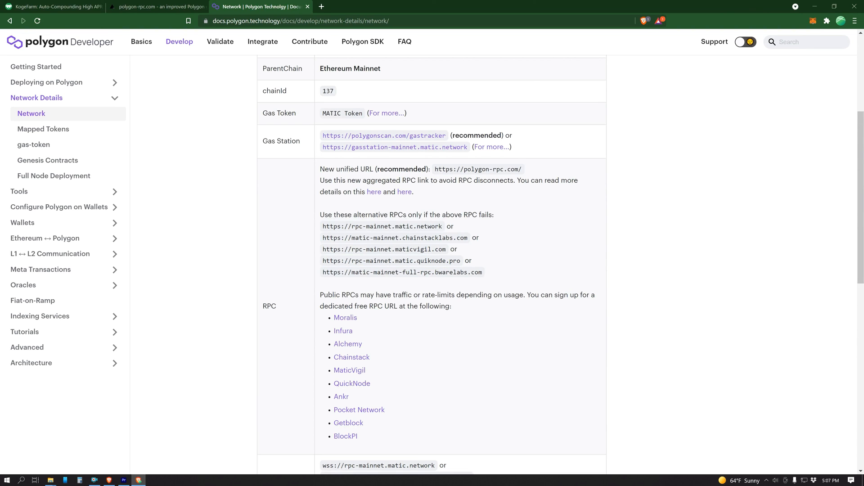
pyautogui.click(159, 6)
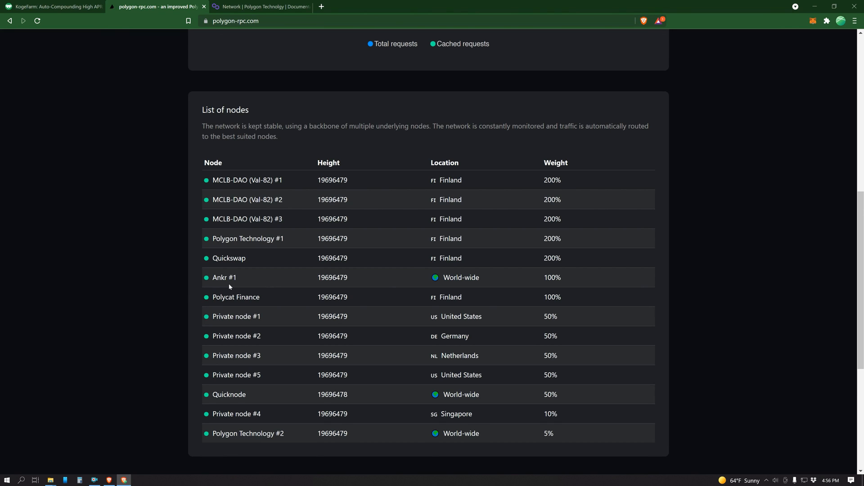
pyautogui.moveTo(175, 273)
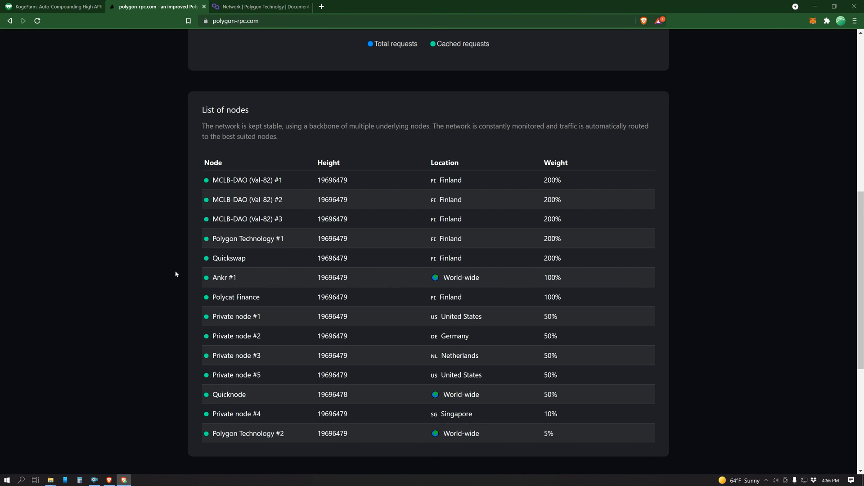
pyautogui.moveTo(223, 242)
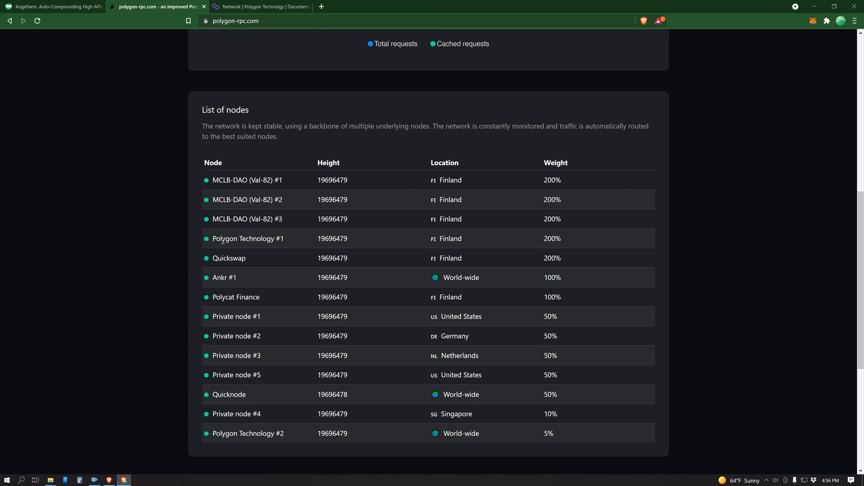